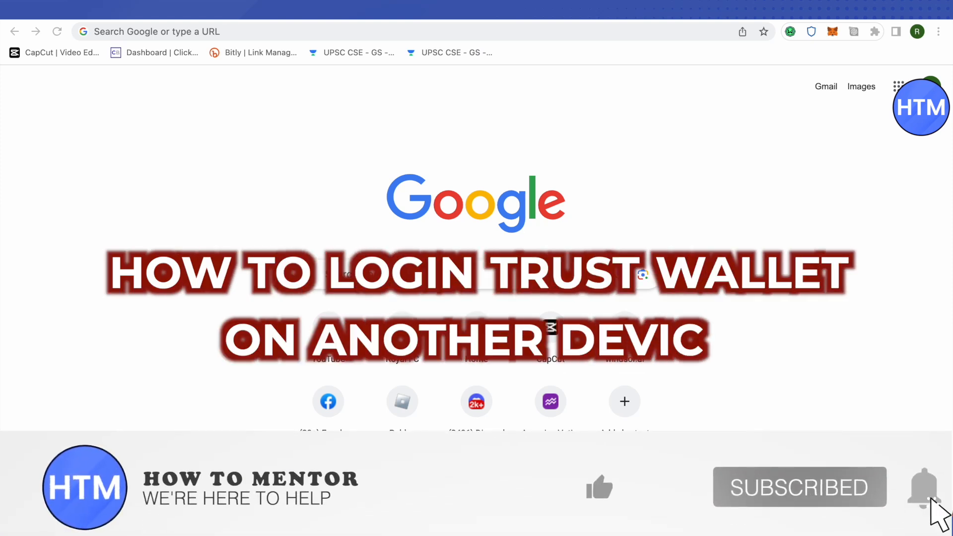
Step: Launch the Trust Wallet extension to its welcome screen
click(599, 486)
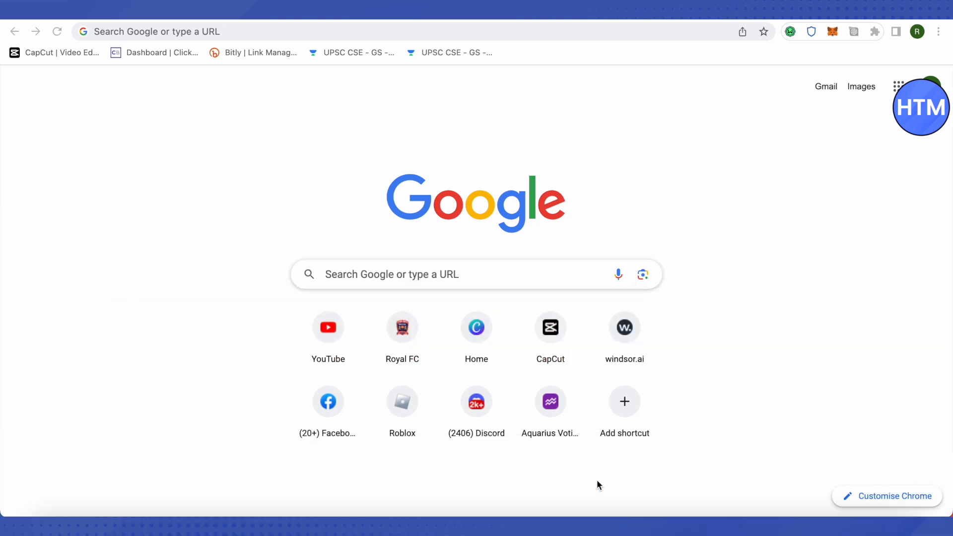
mouse_move(728, 147)
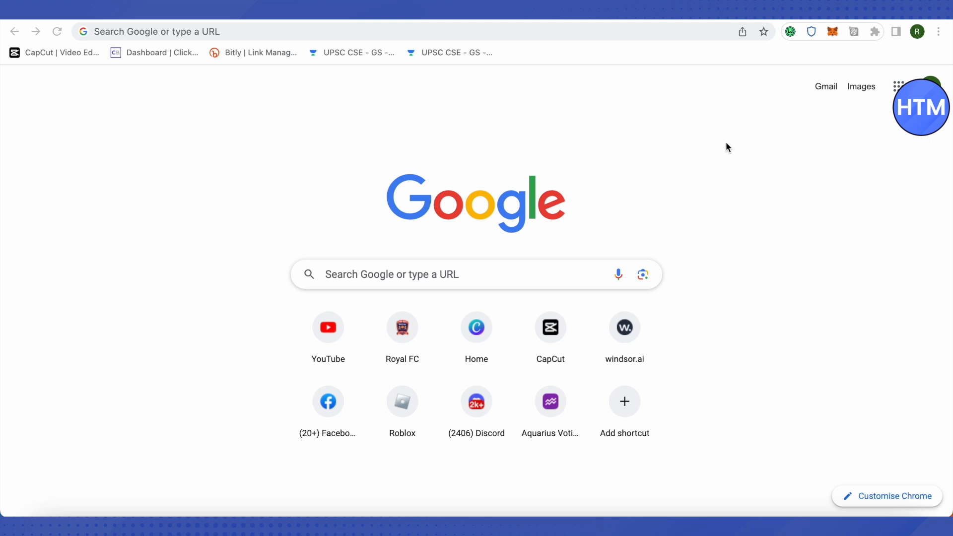
mouse_move(733, 145)
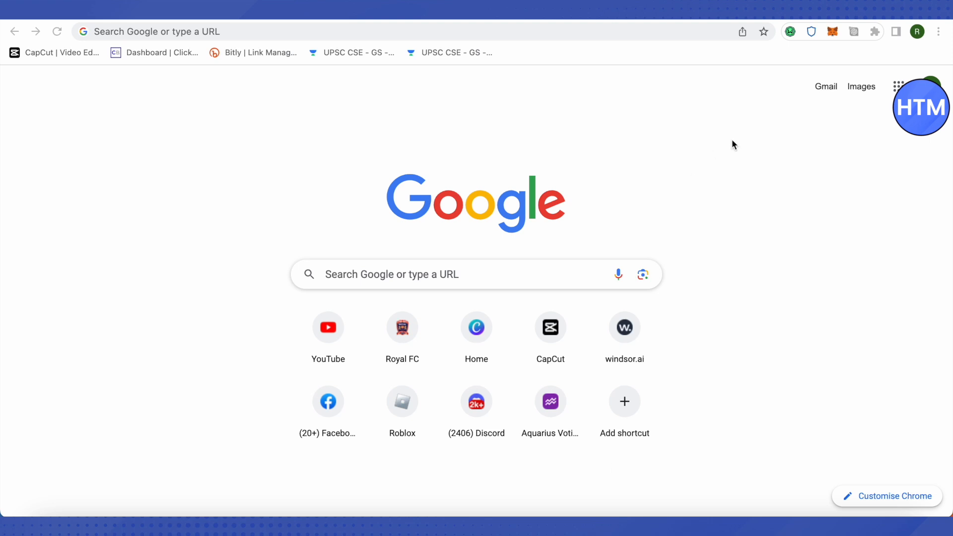
mouse_move(746, 131)
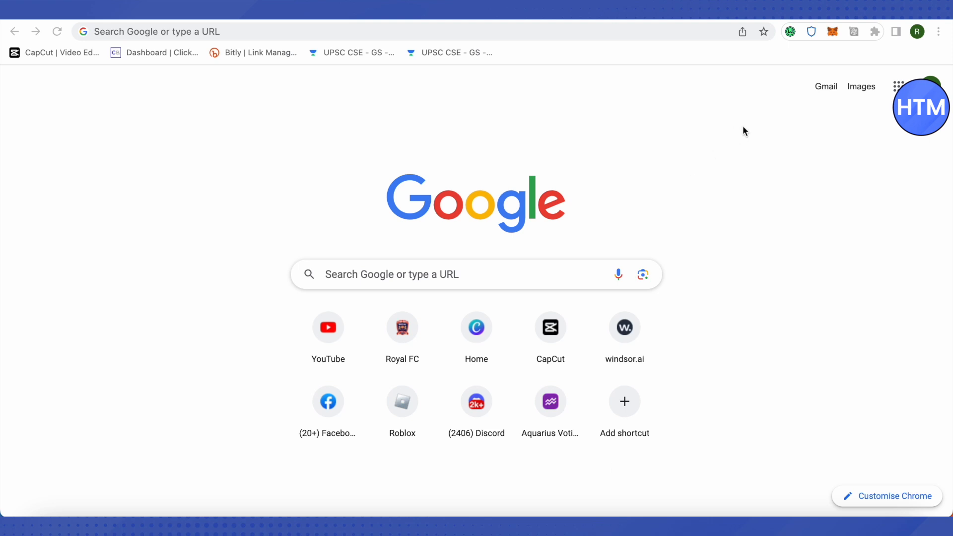
mouse_move(746, 128)
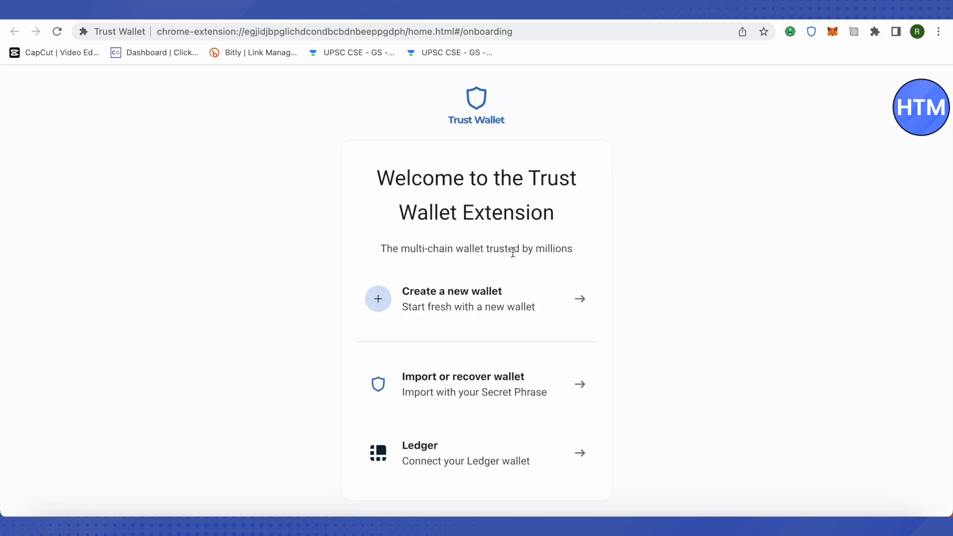
mouse_move(659, 267)
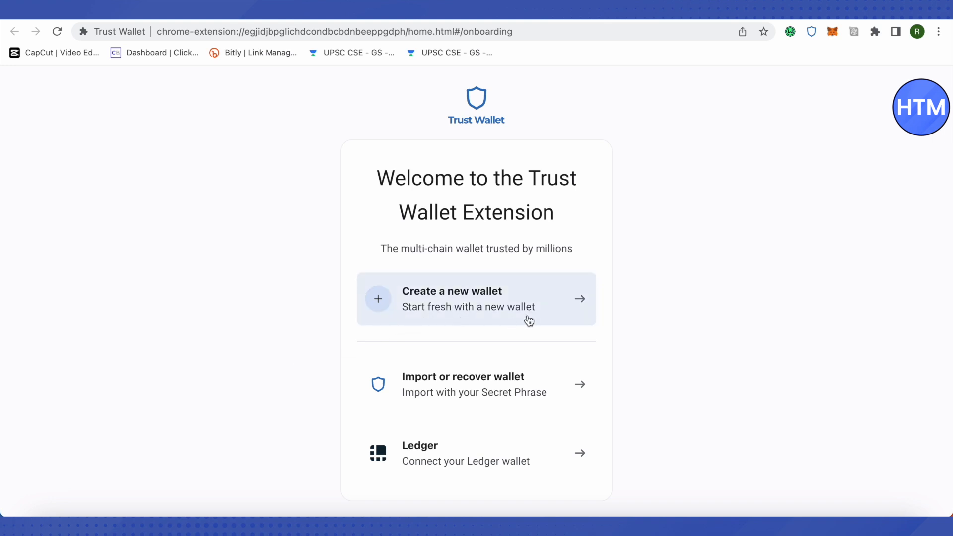
mouse_move(559, 389)
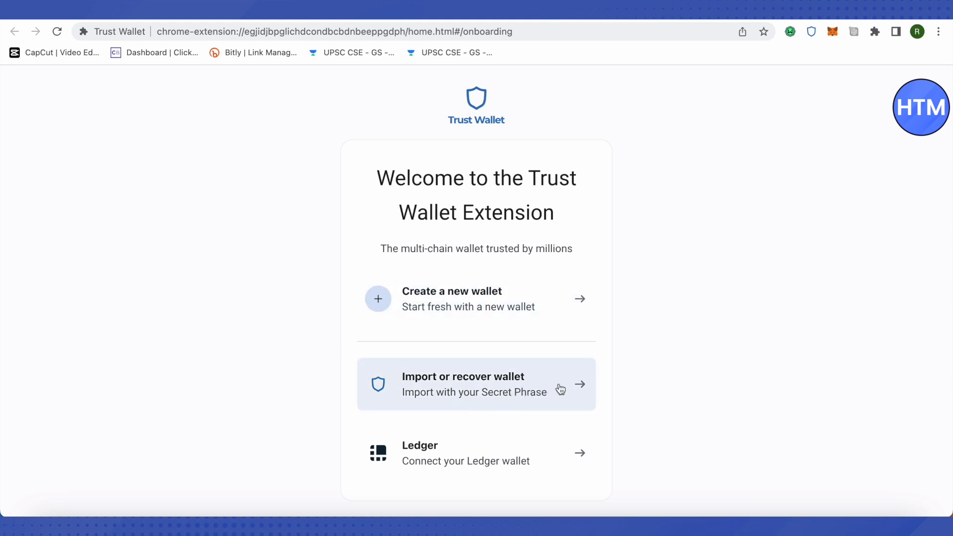
Step: Choose 'Import or recover wallet' and agree to the Terms of Use
click(476, 383)
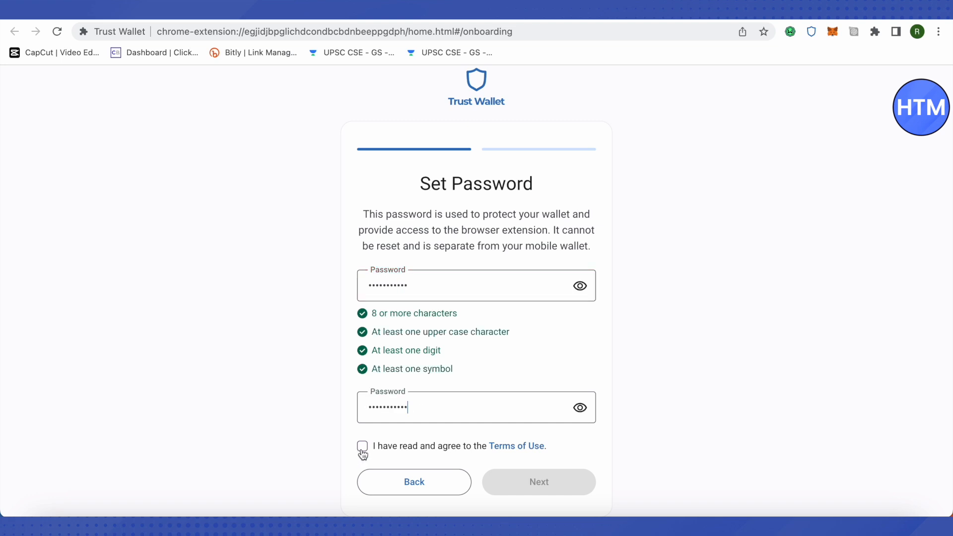
click(363, 446)
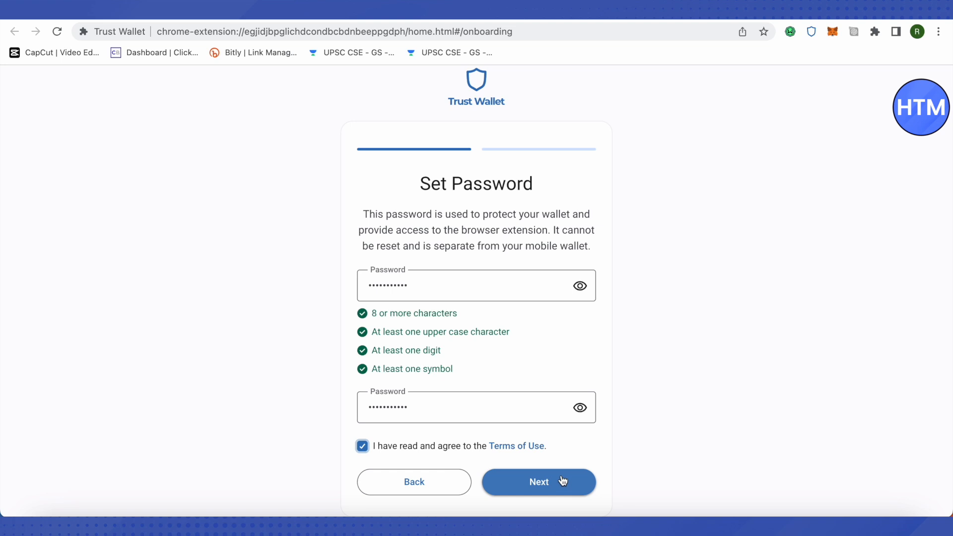
Step: Continue past password setup and keep the 12-word Secret Phrase option, landing on the first word box
click(537, 483)
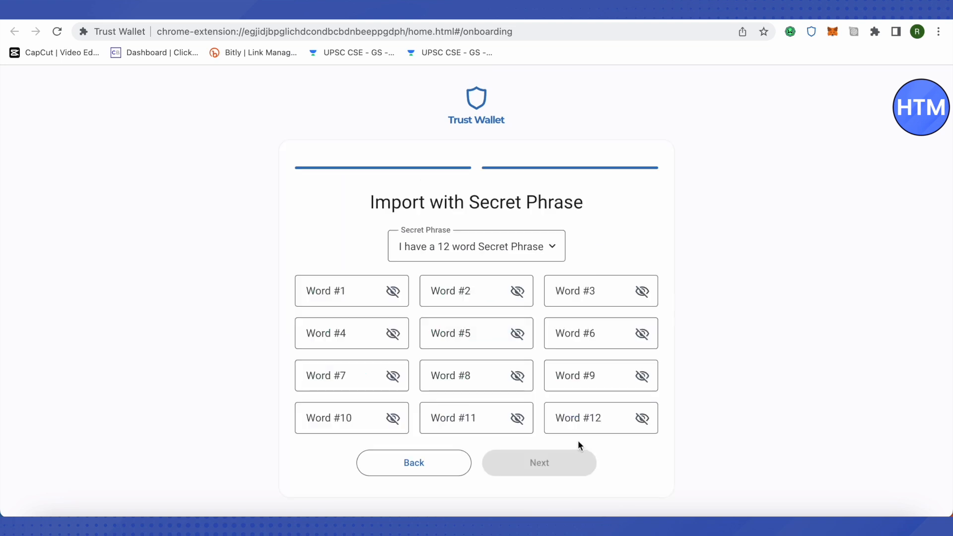
mouse_move(629, 339)
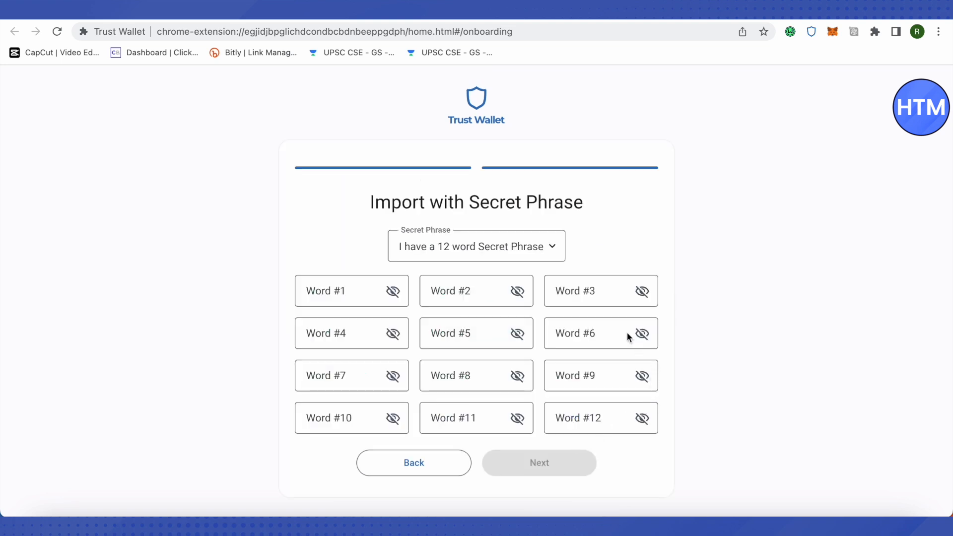
mouse_move(536, 375)
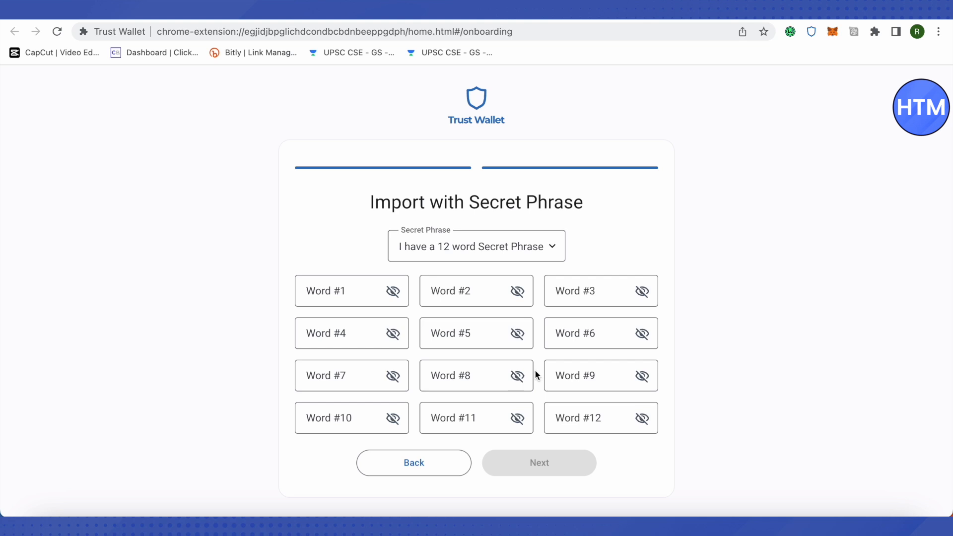
mouse_move(522, 258)
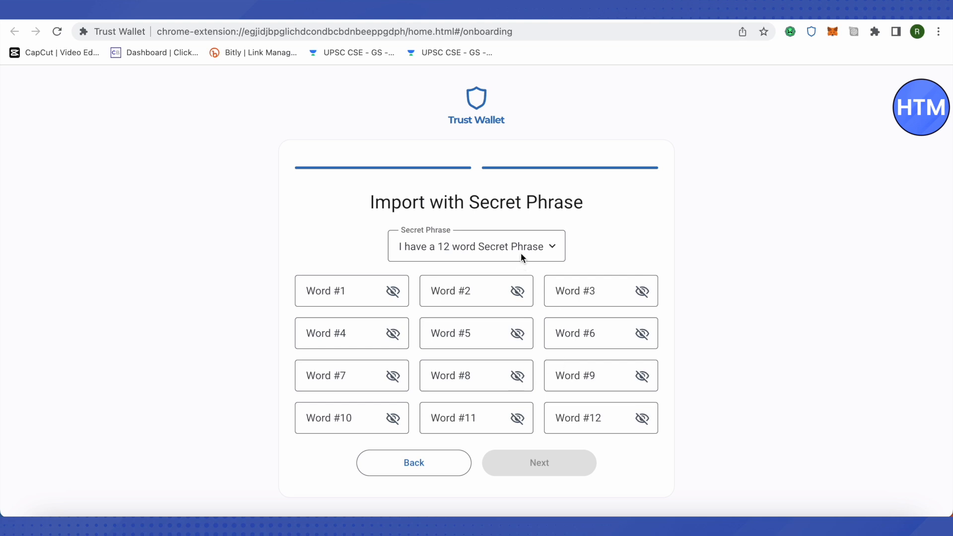
click(475, 246)
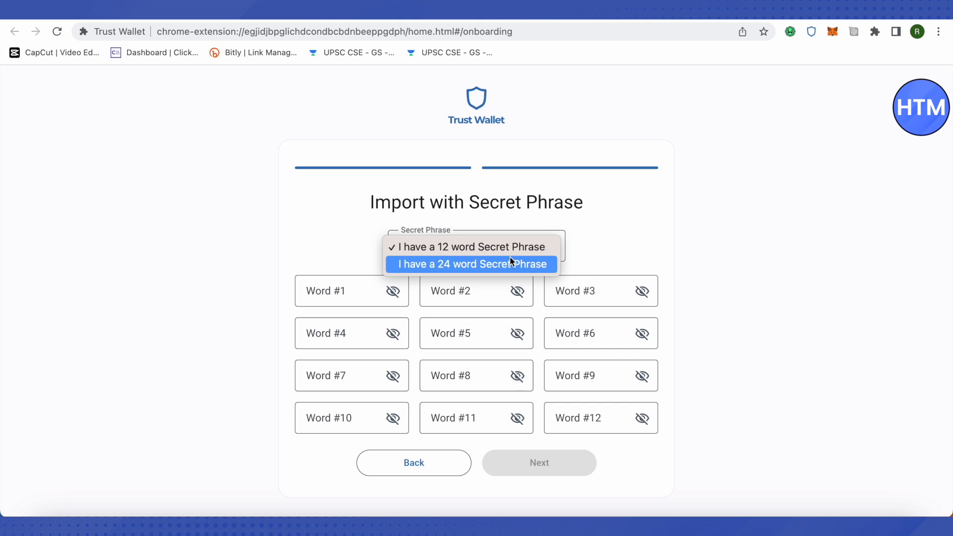
click(467, 246)
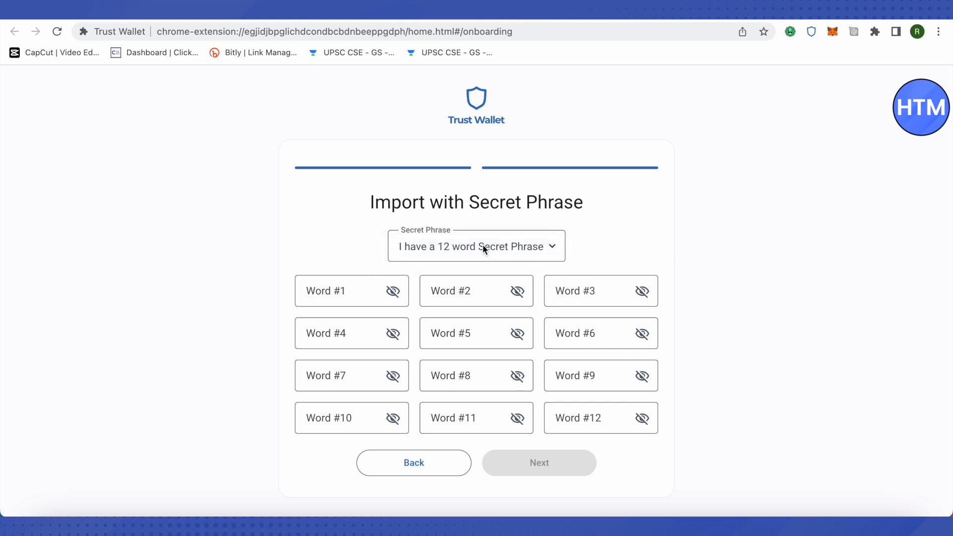
click(329, 291)
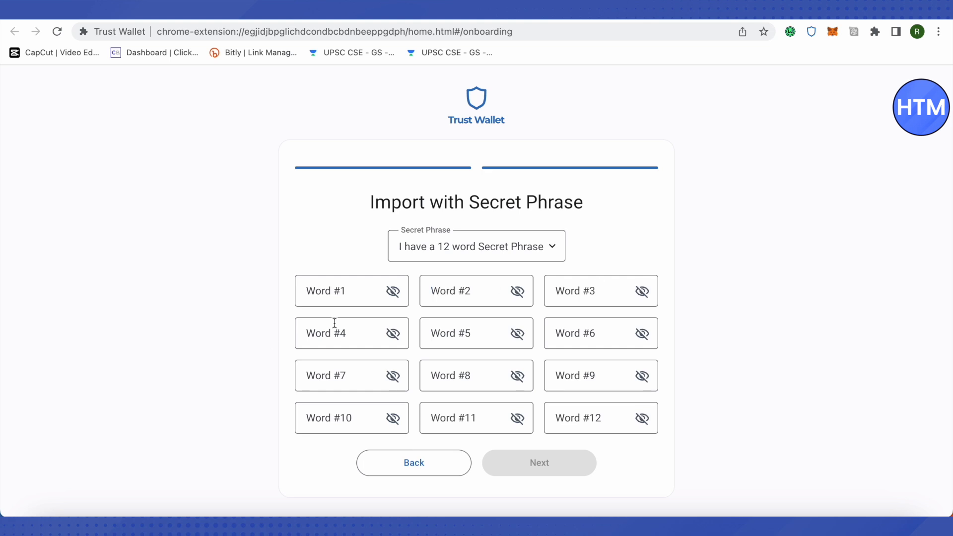
mouse_move(634, 459)
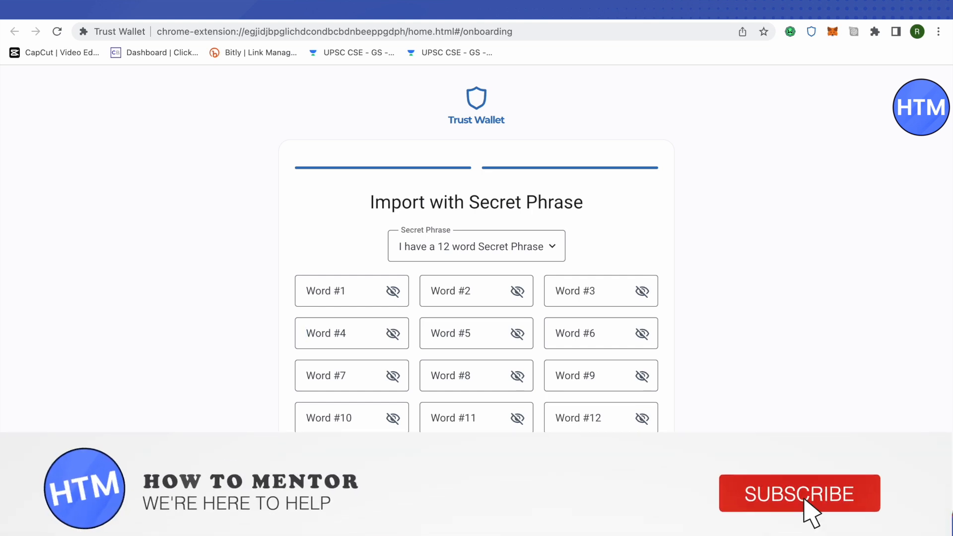
click(800, 494)
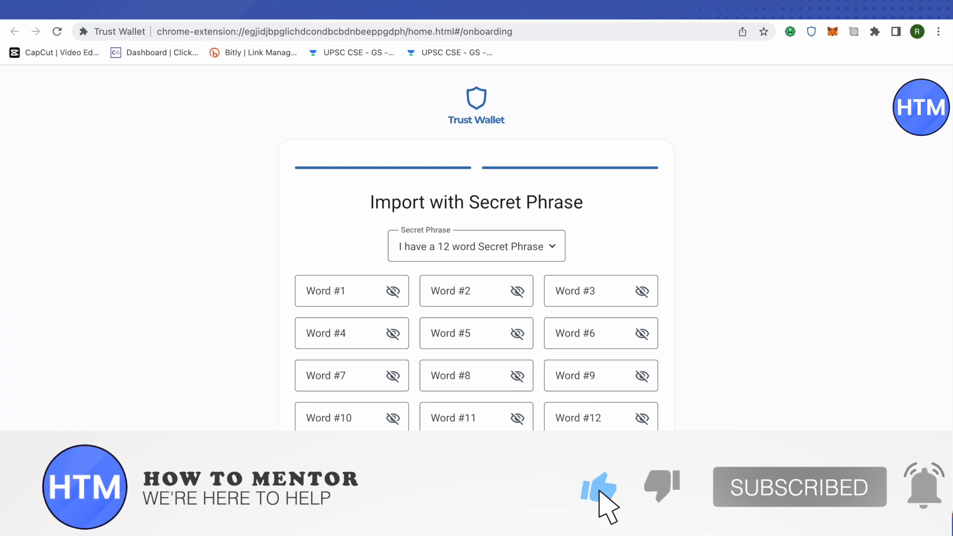